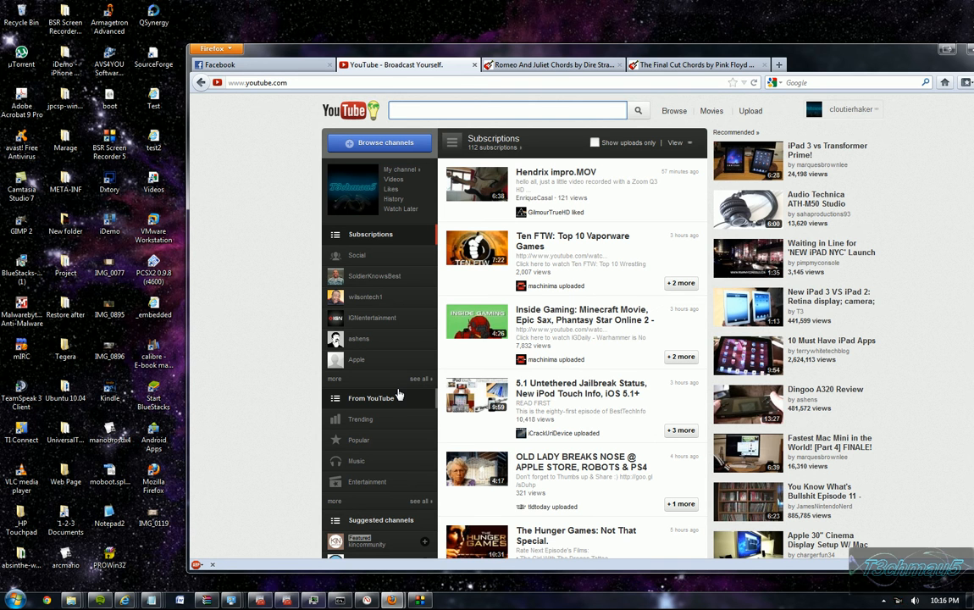
Return to the YouTube subscriptions tab, close both guitar chord tabs, and maximize Firefox.
left_click(508, 110)
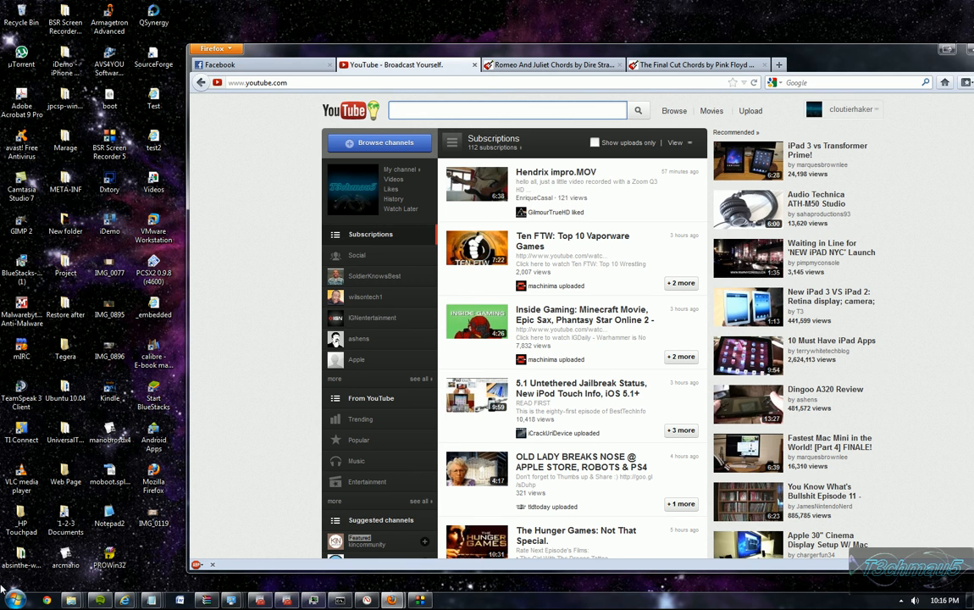
left_click(508, 110)
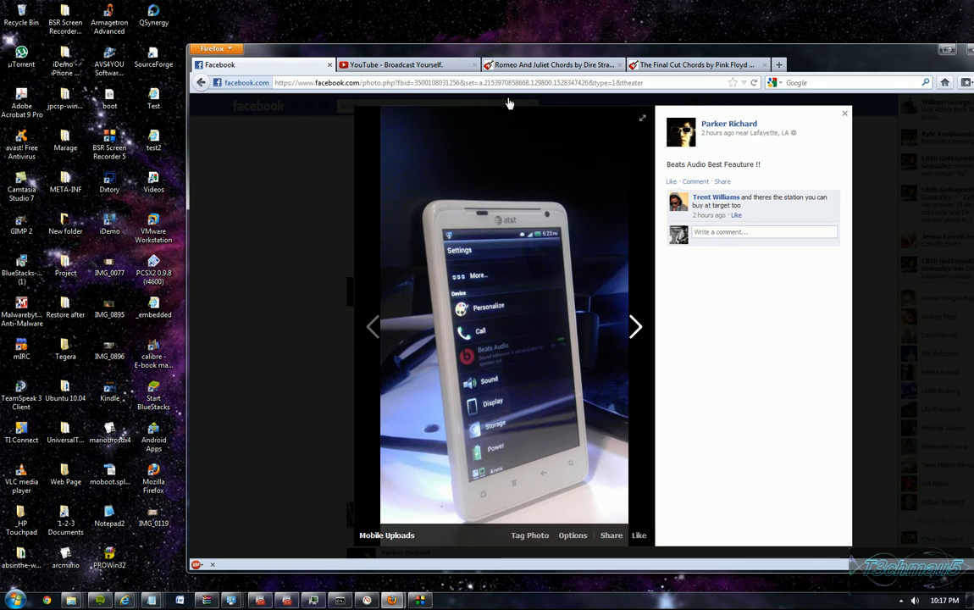
left_click(394, 64)
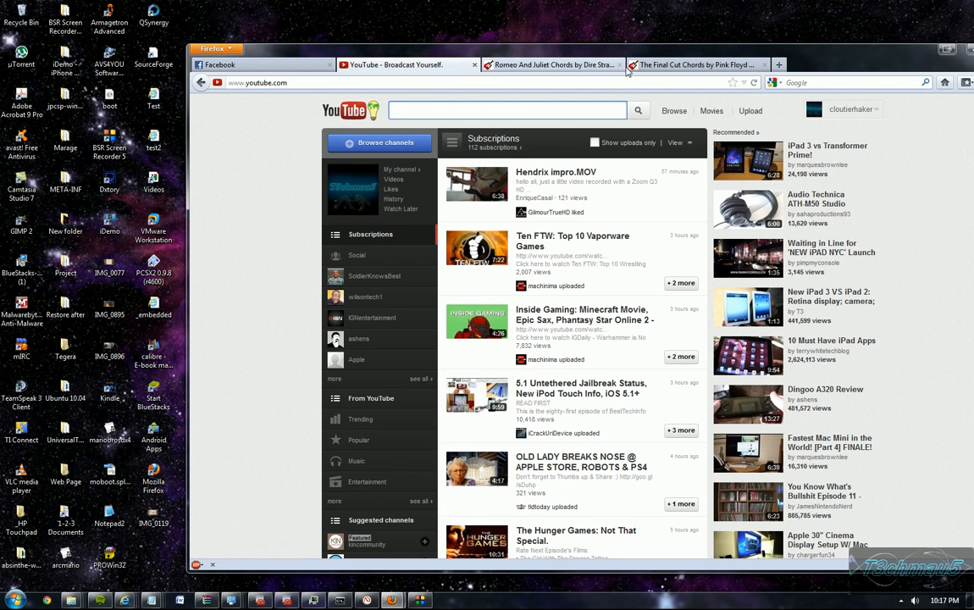
left_click(508, 110)
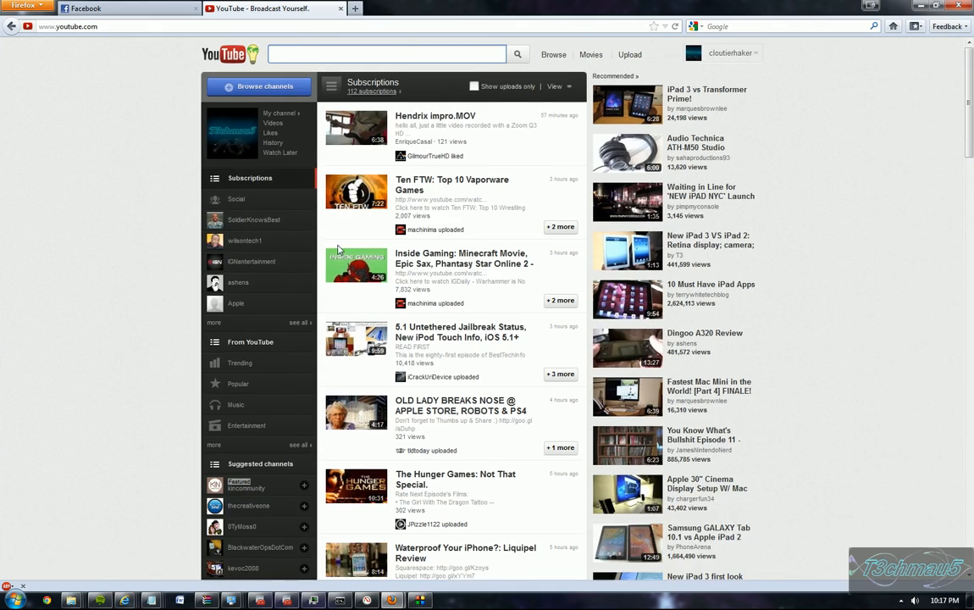
mouse_move(109, 308)
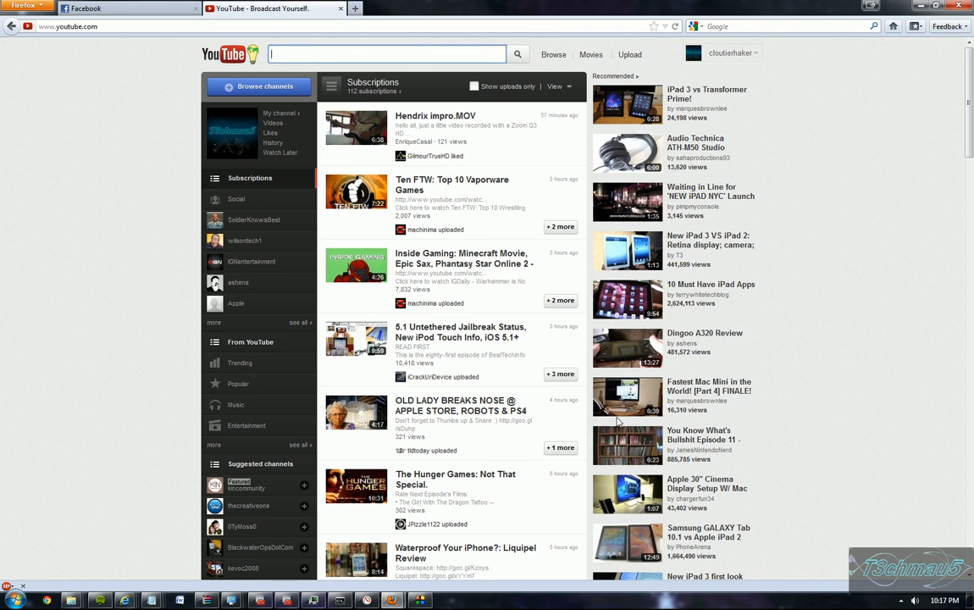
mouse_move(236, 404)
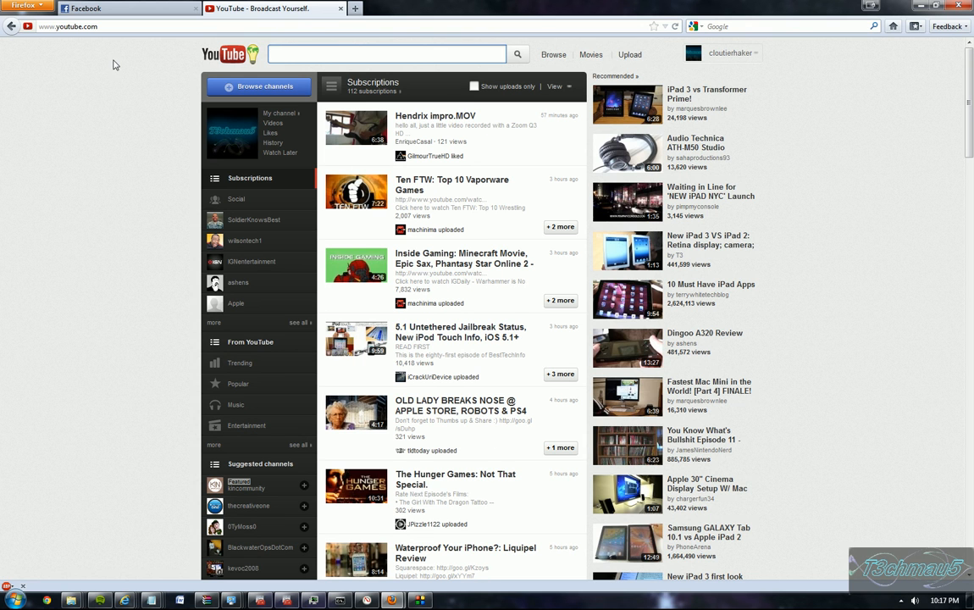
mouse_move(383, 406)
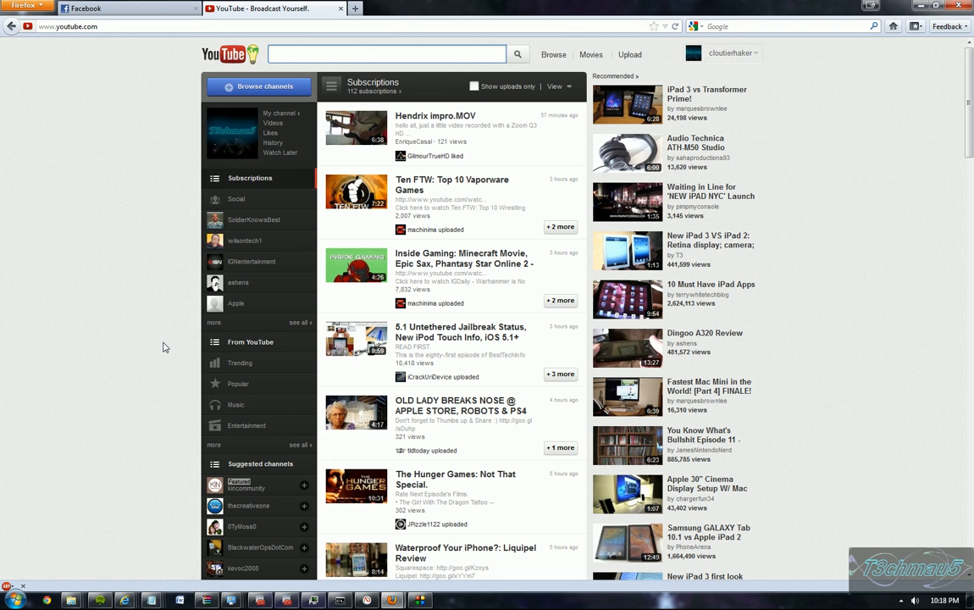
left_click(381, 54)
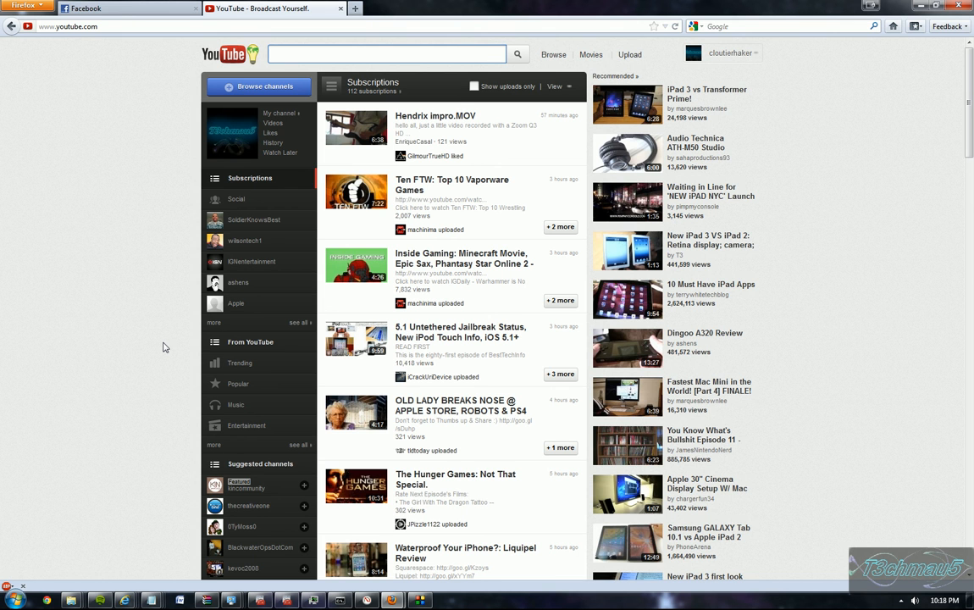
left_click(390, 53)
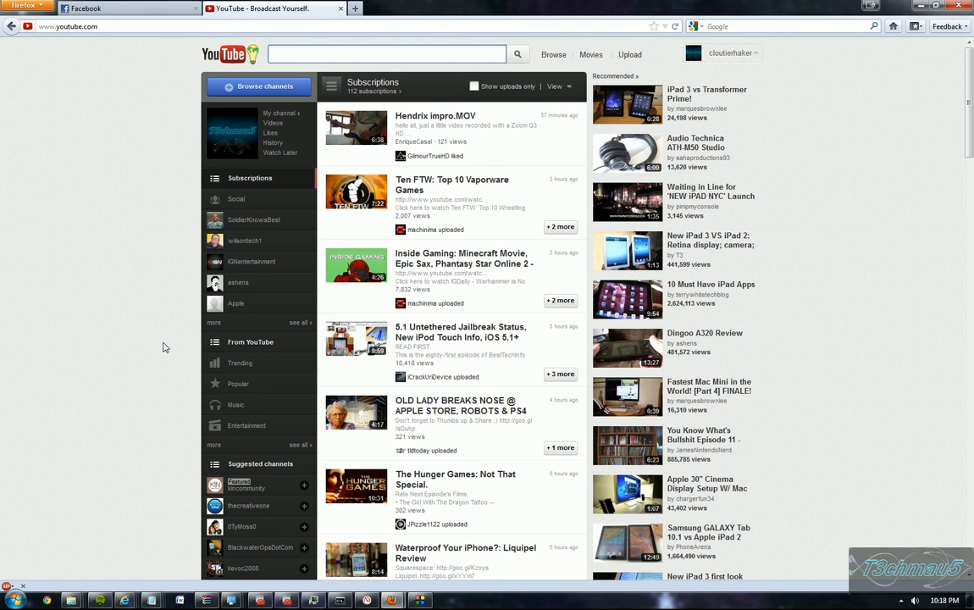
left_click(385, 53)
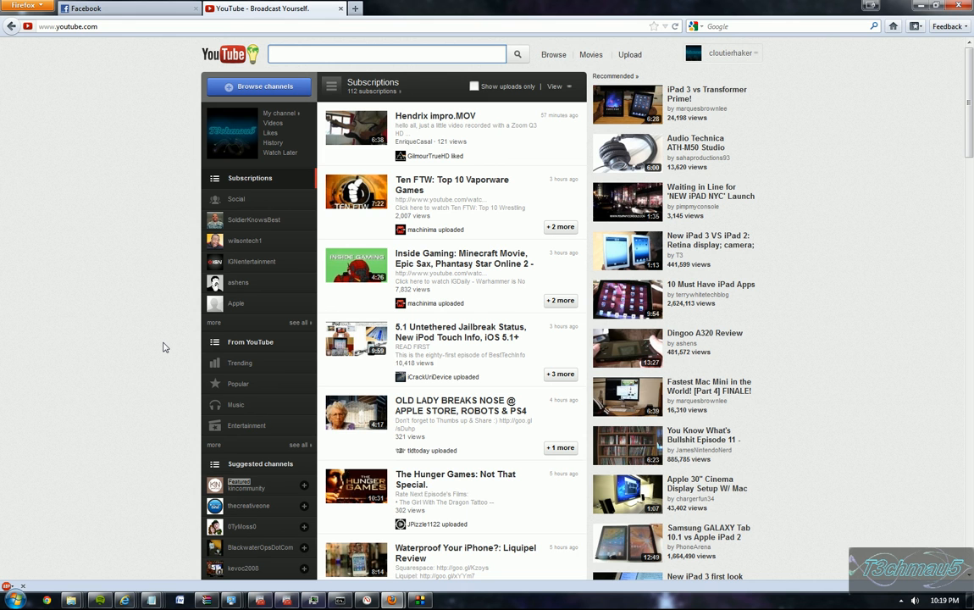
left_click(385, 54)
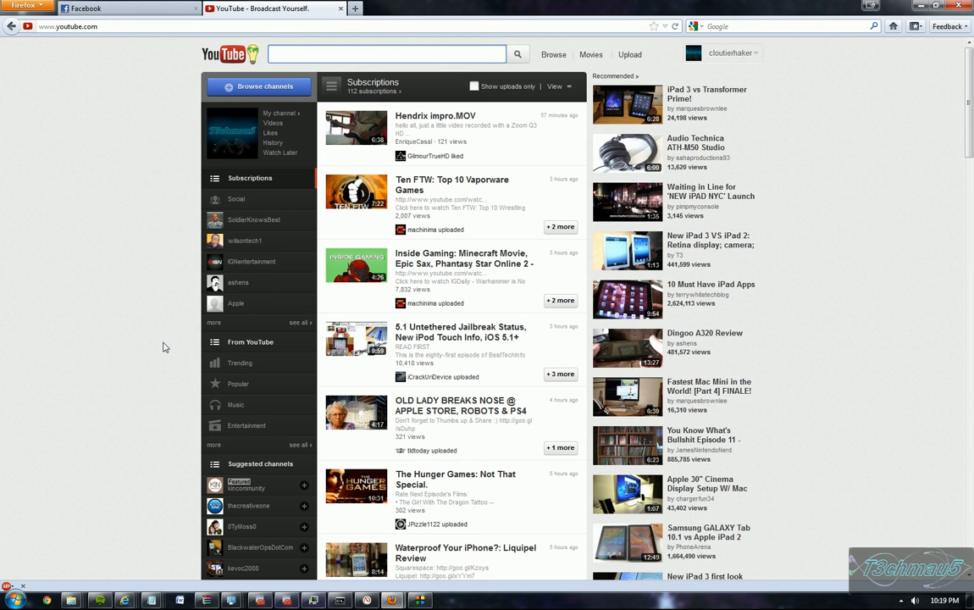
left_click(388, 54)
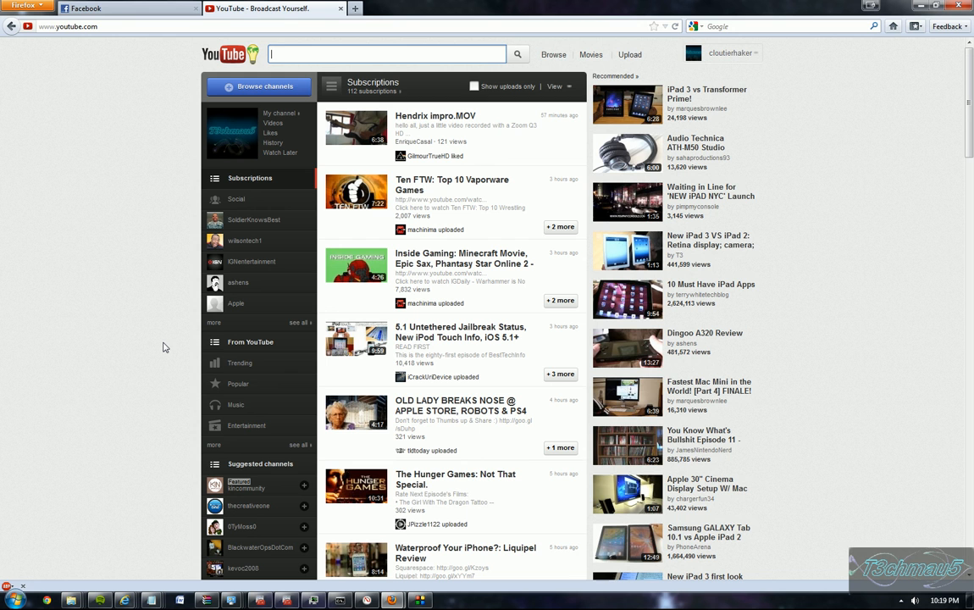